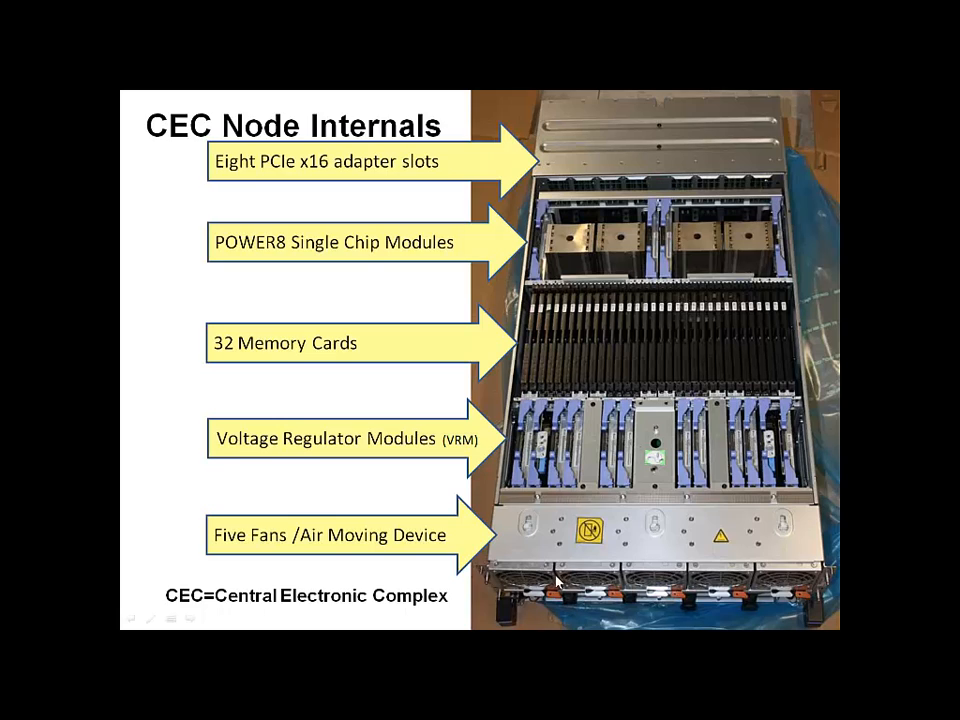
mouse_move(780, 580)
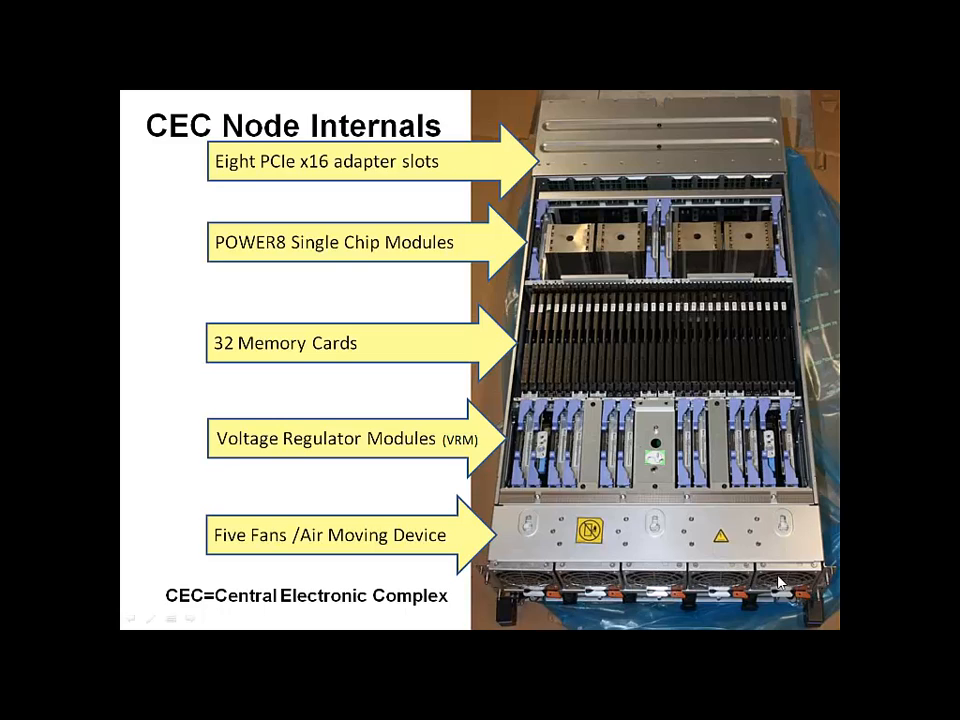
mouse_move(768, 610)
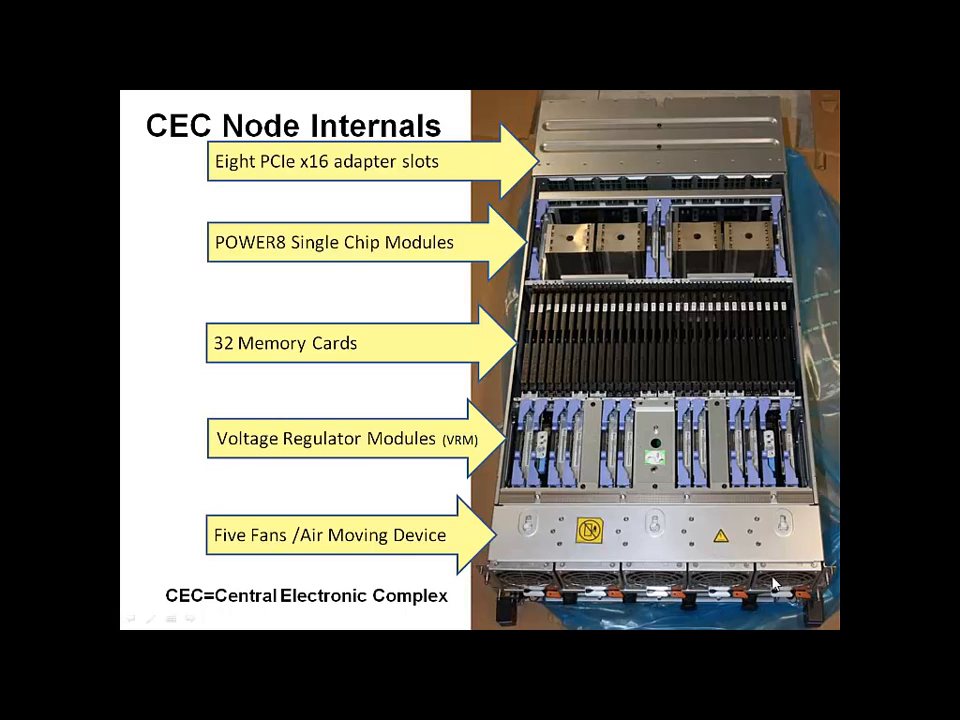
mouse_move(583, 121)
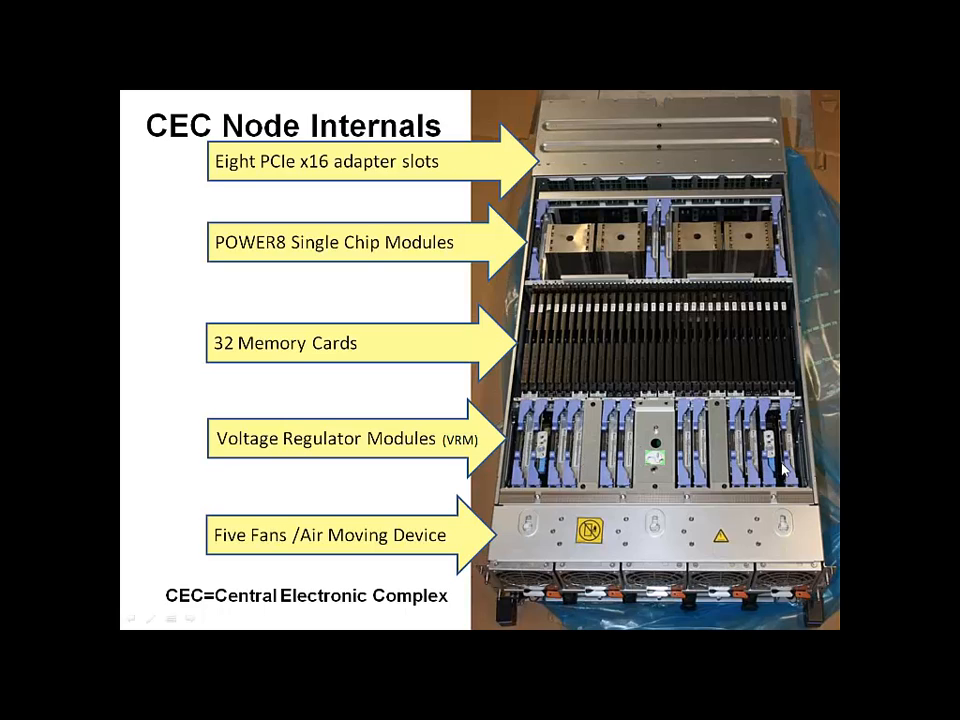
mouse_move(798, 495)
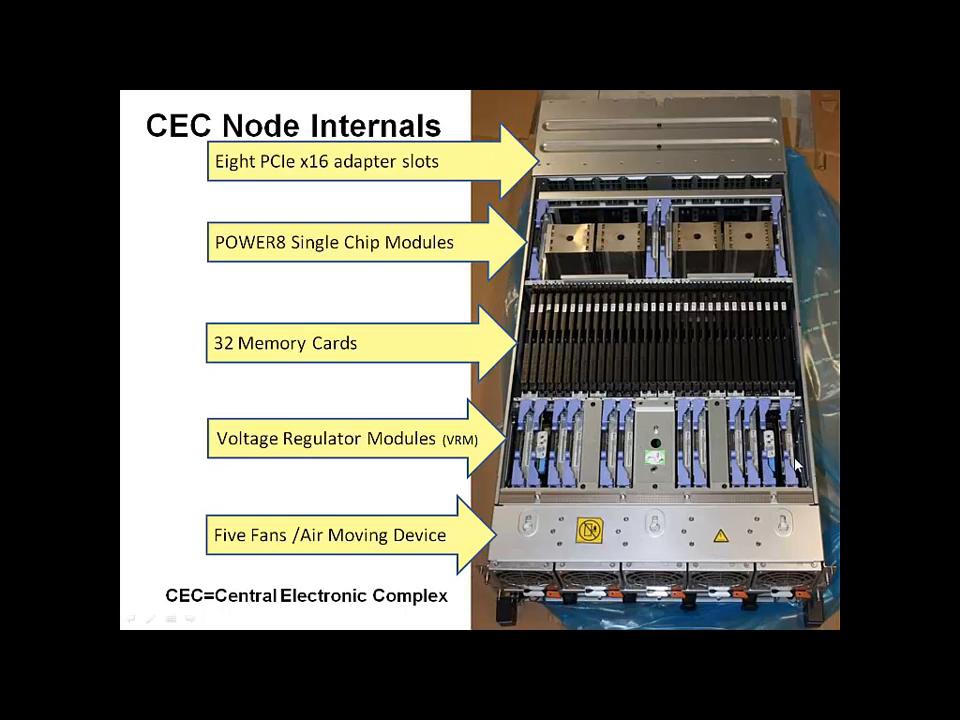
mouse_move(783, 446)
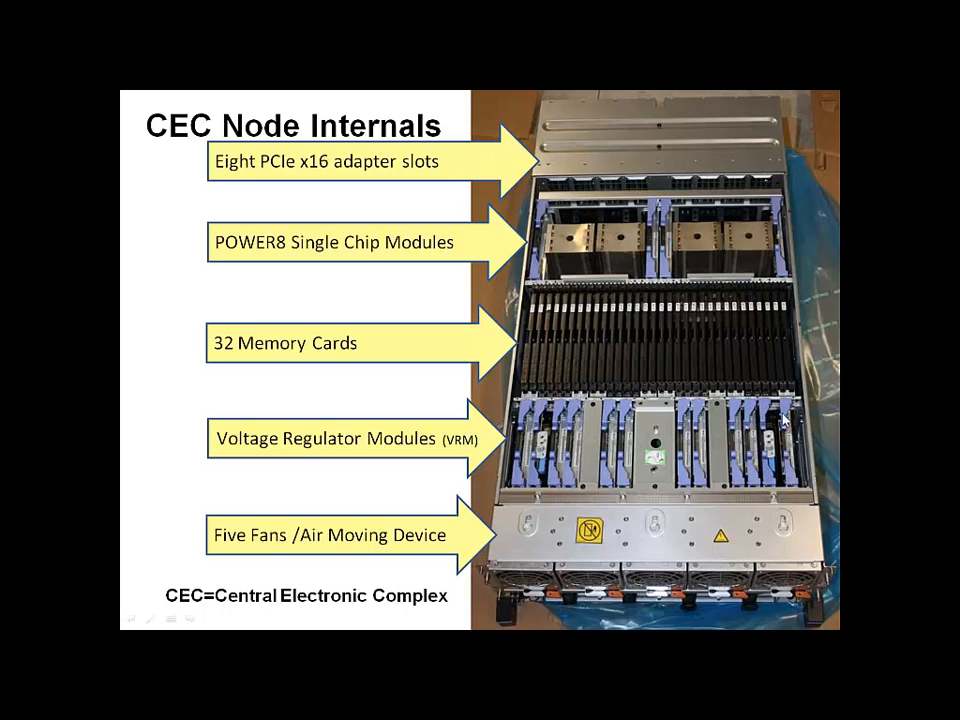
mouse_move(775, 360)
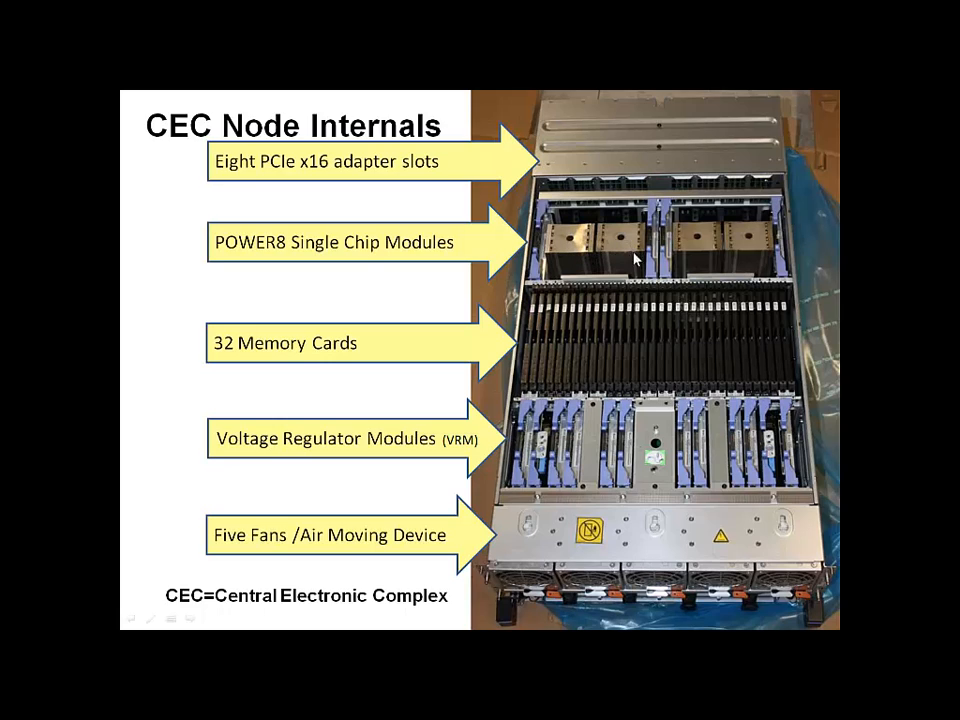
mouse_move(732, 270)
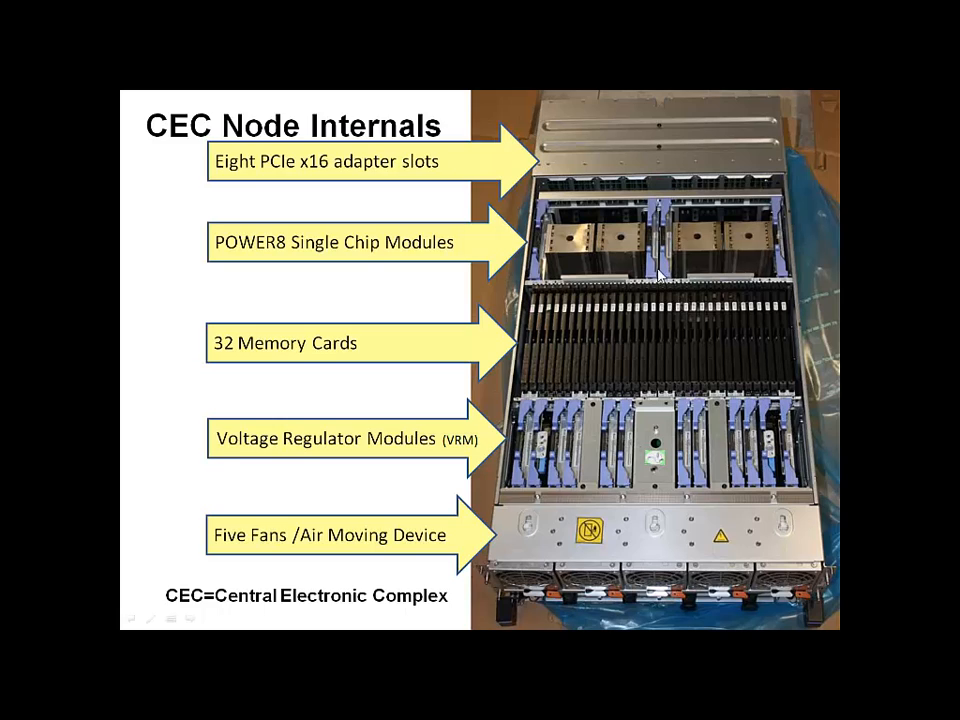
mouse_move(666, 232)
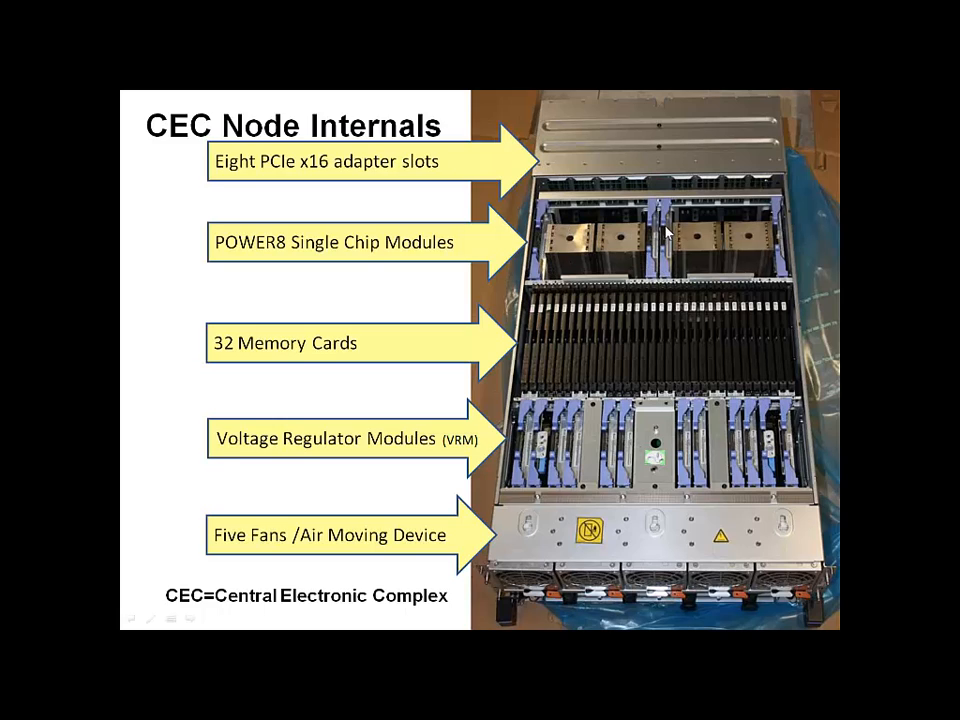
mouse_move(698, 196)
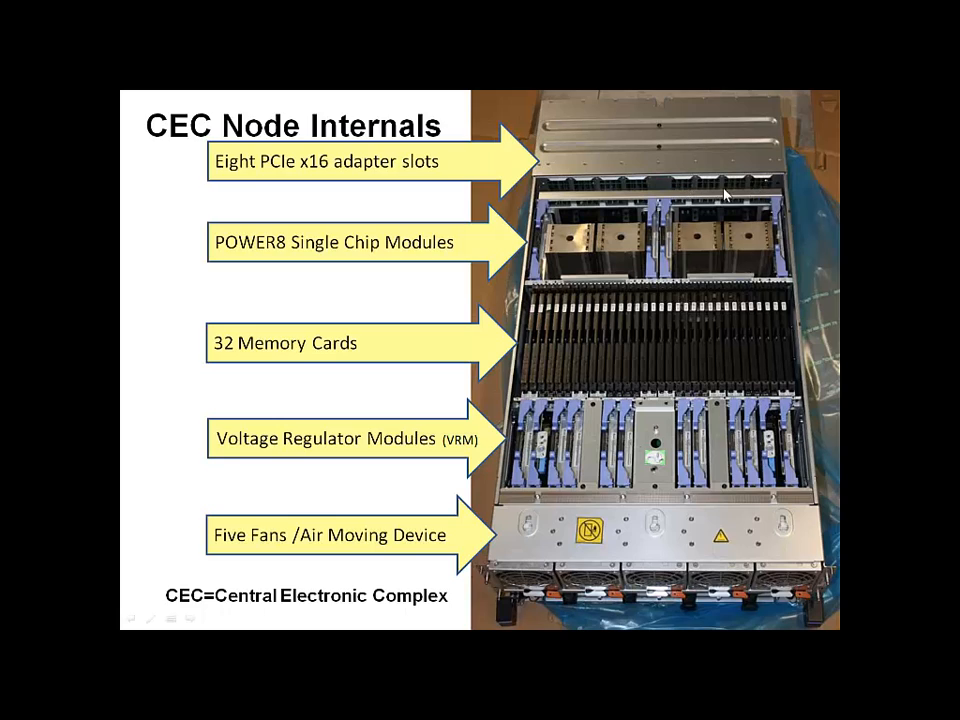
mouse_move(592, 121)
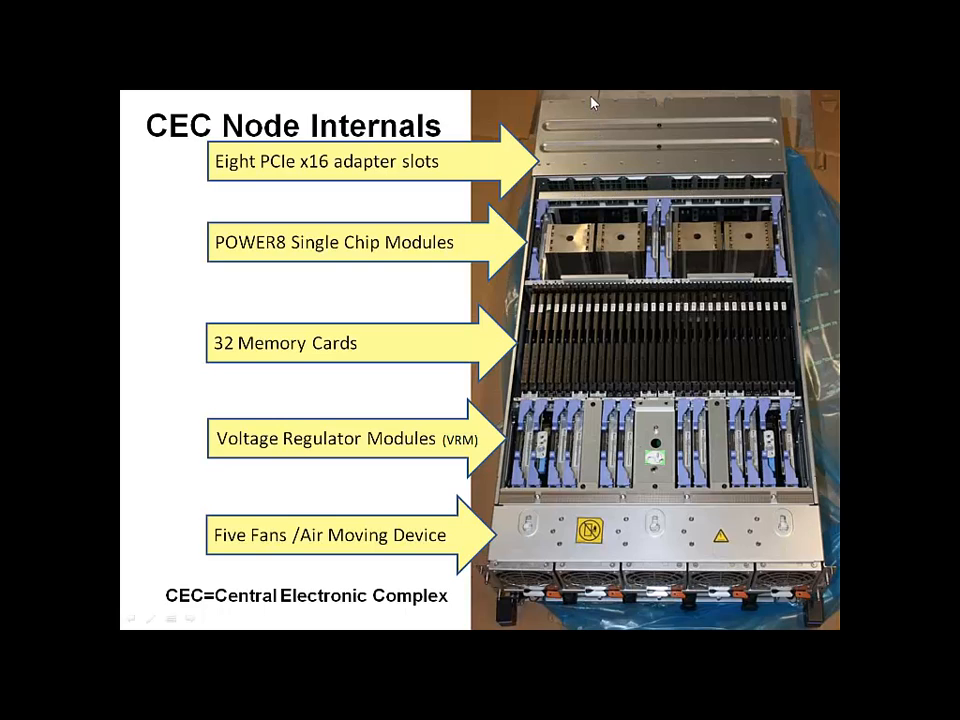
mouse_move(658, 110)
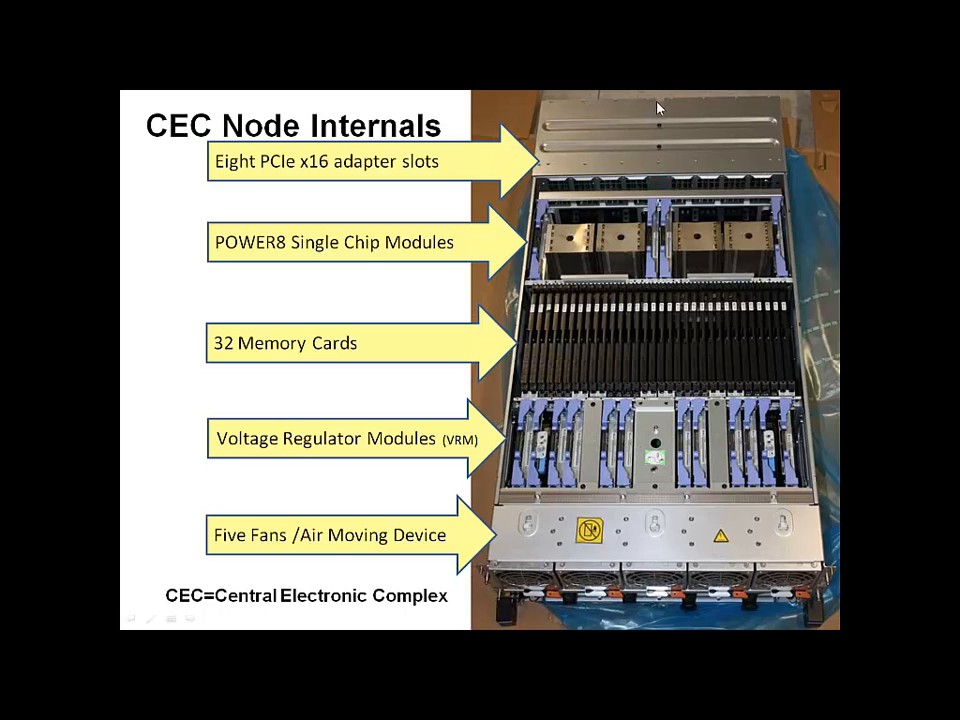
mouse_move(663, 120)
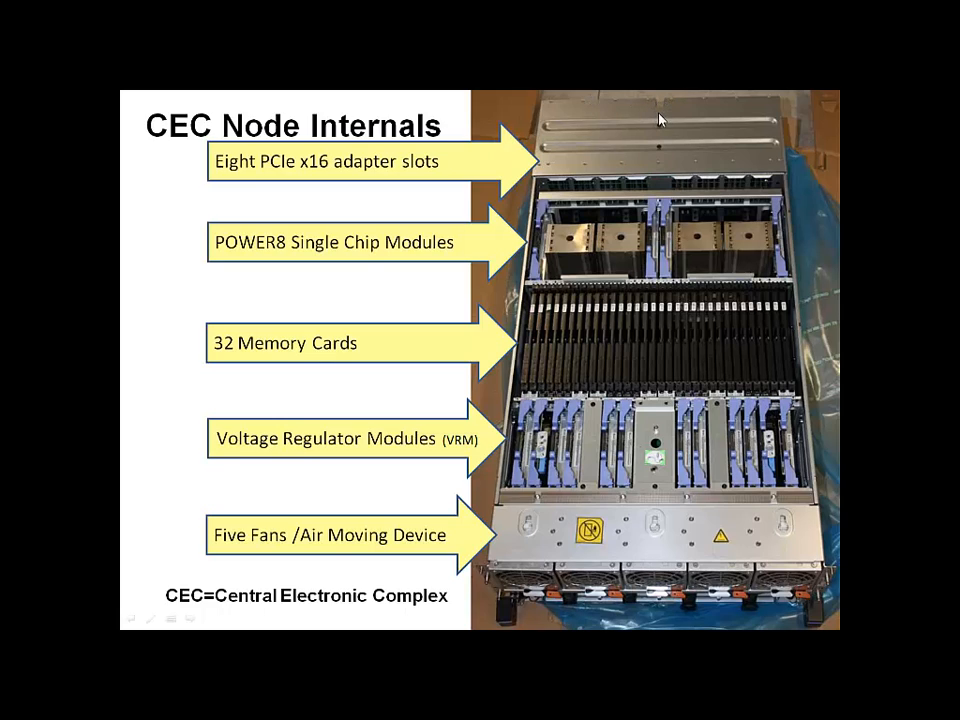
mouse_move(673, 141)
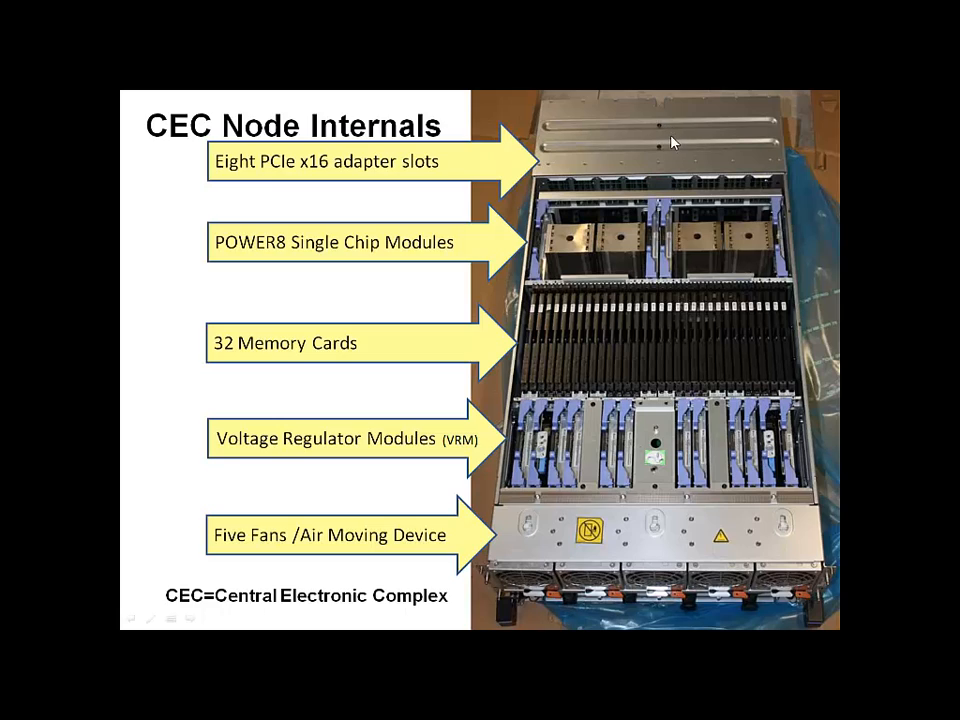